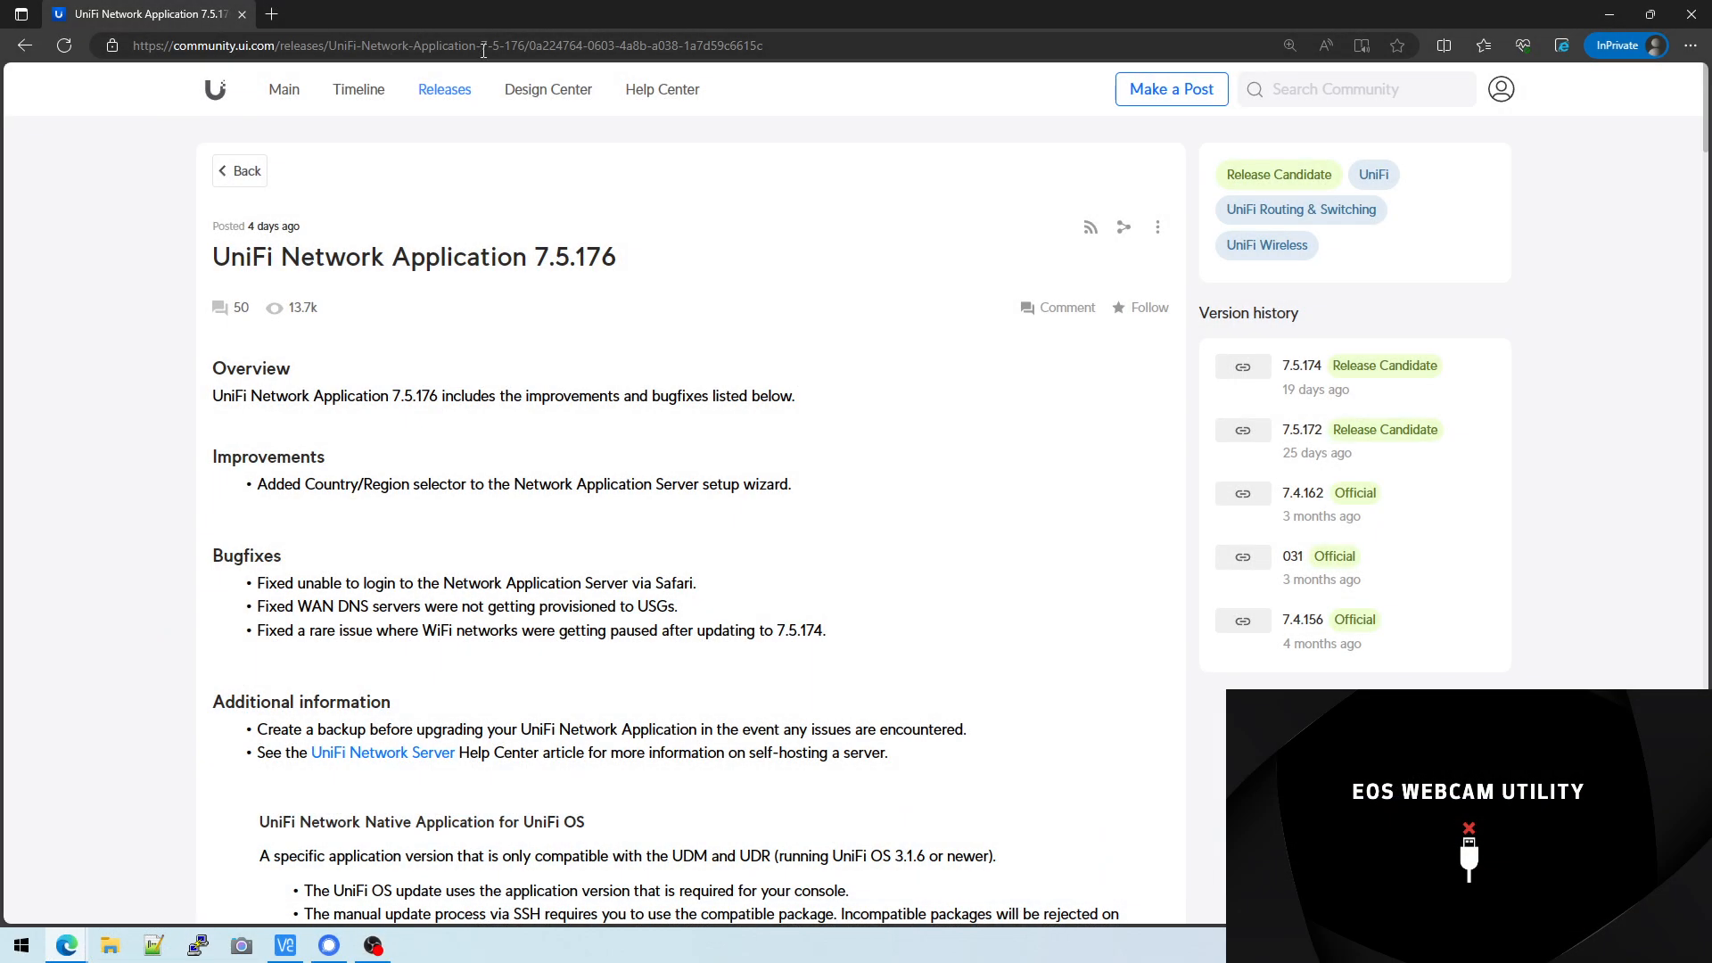
- Scroll down to the 'Added Country/Region selector' bullet under Improvements
scroll(down, 3)
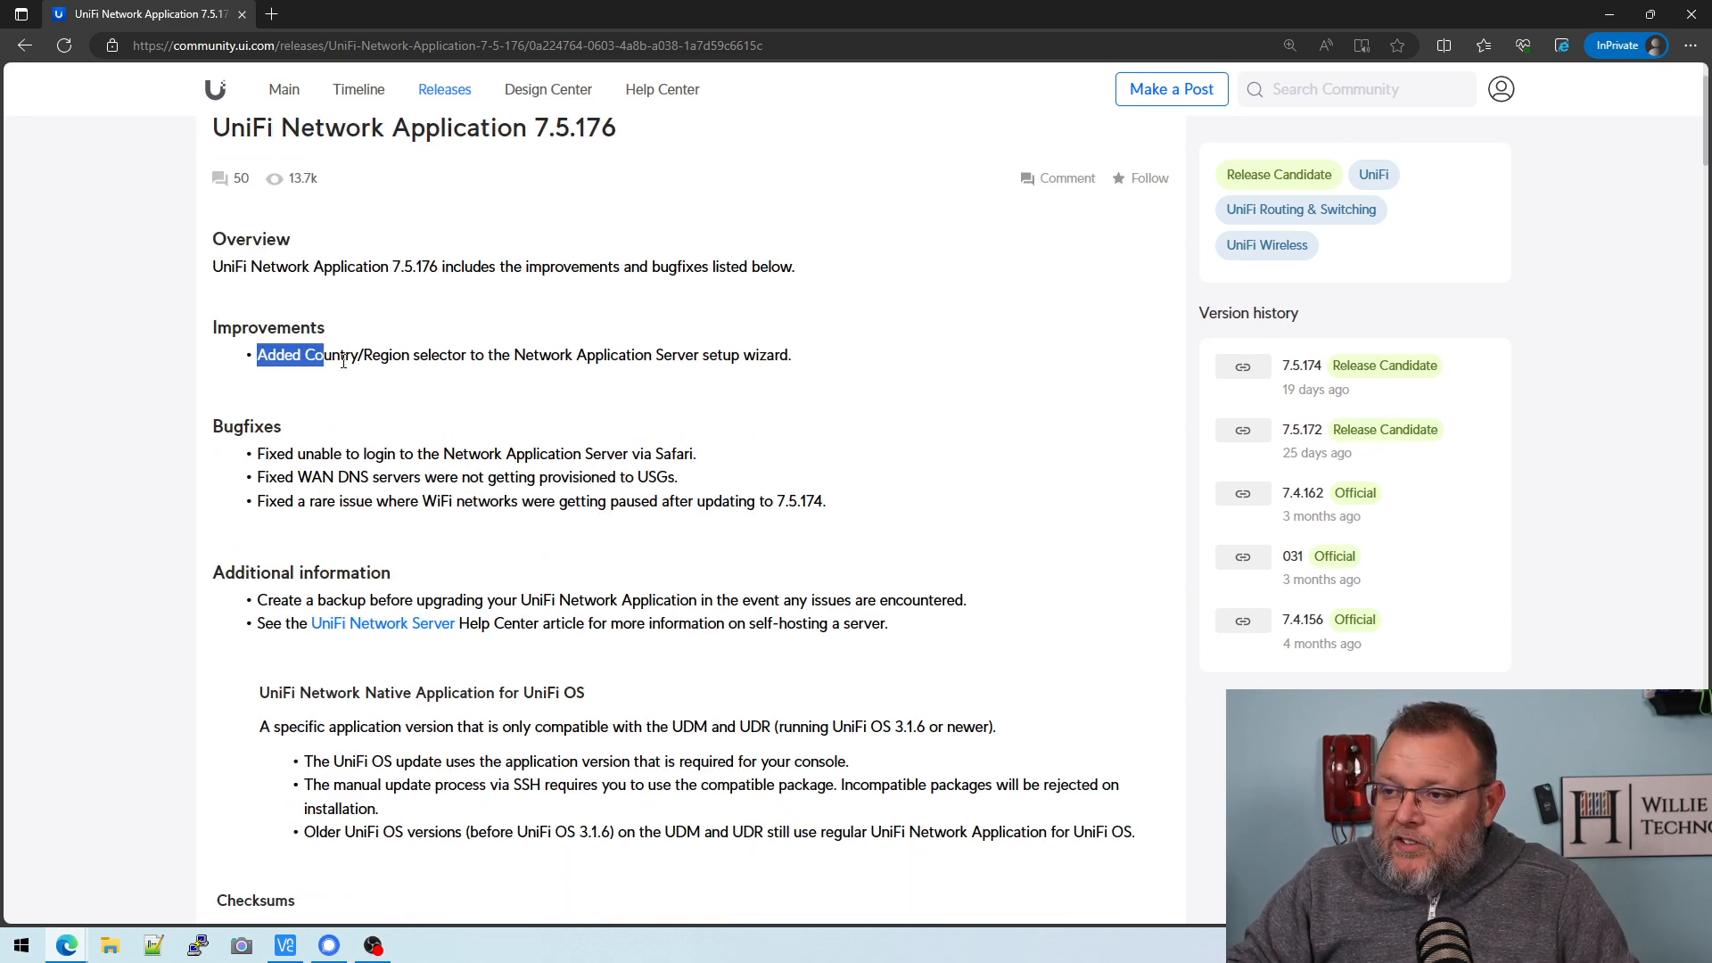
- Highlight the Country/Region selector improvement and the 'WiFi networks getting paused' bugfix
drag(324, 354, 676, 354)
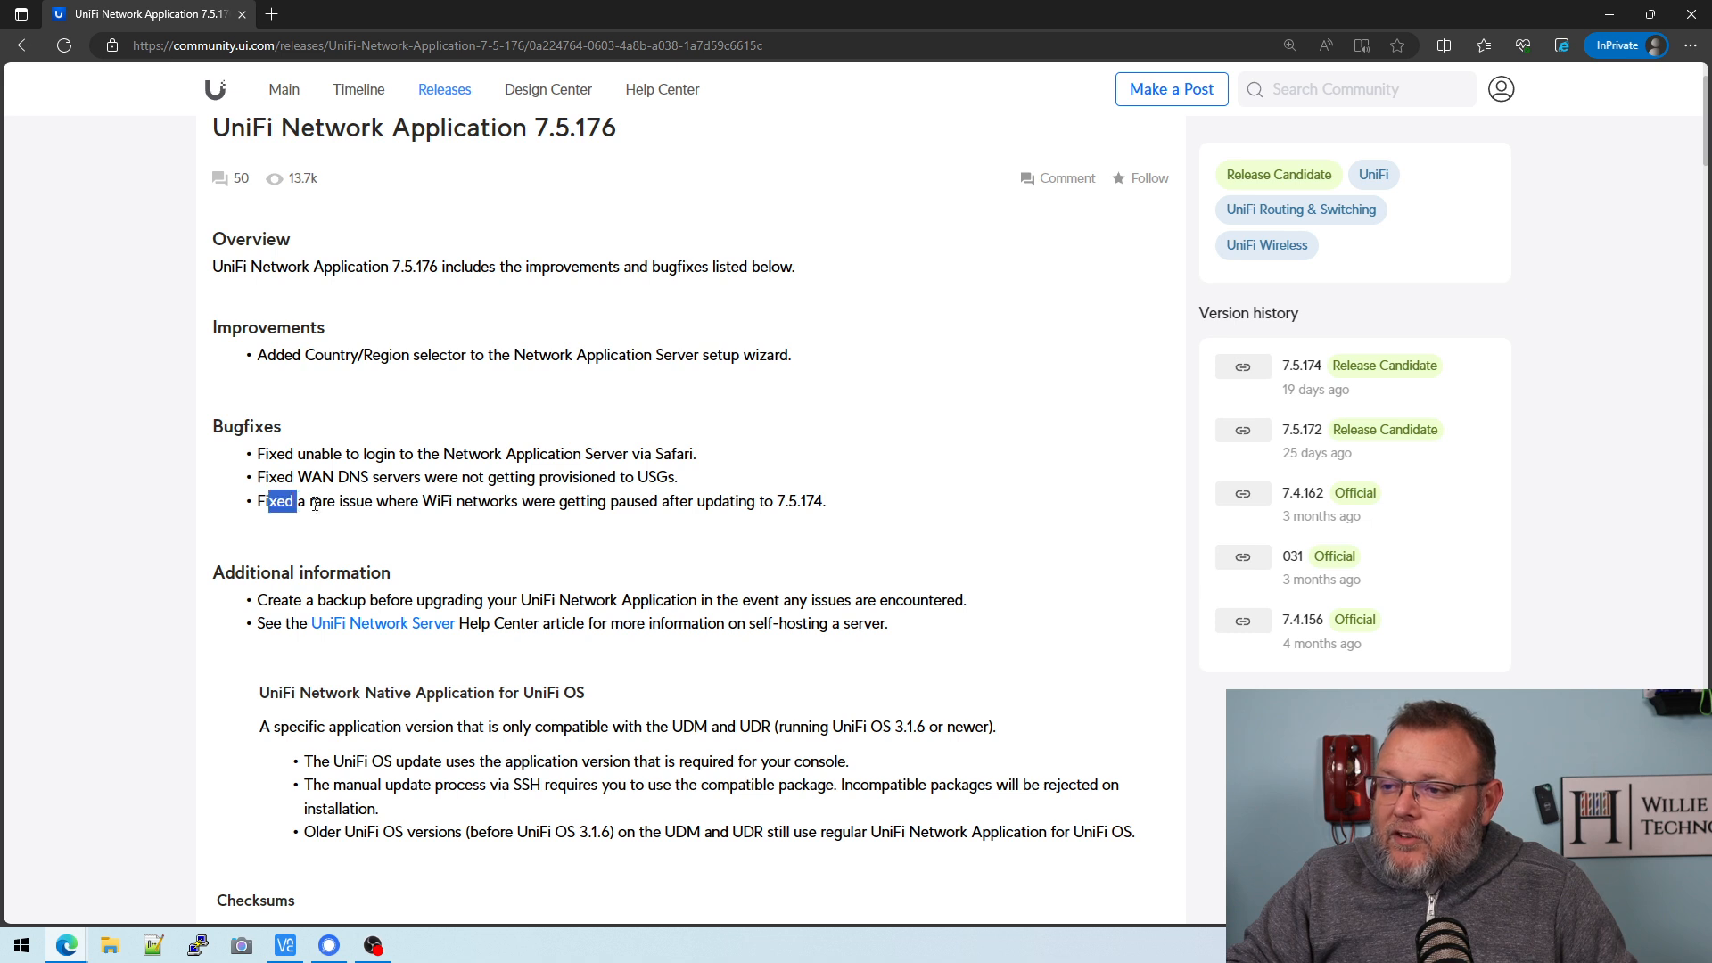
drag(278, 502, 710, 501)
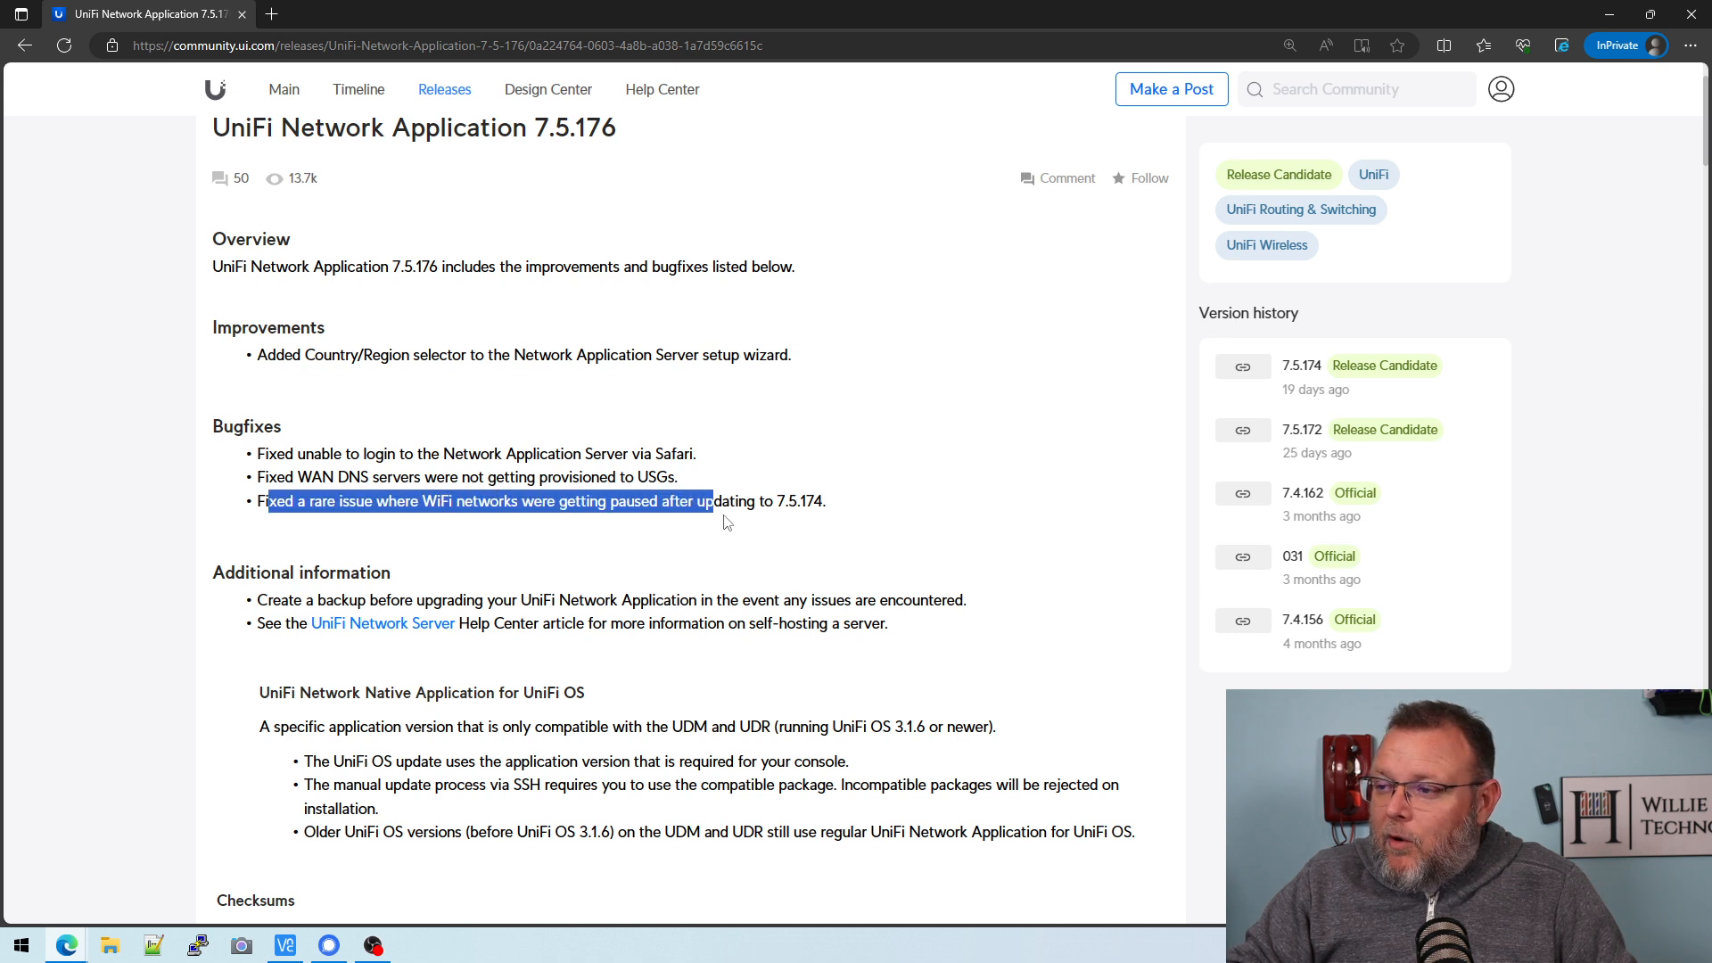
drag(710, 502, 797, 501)
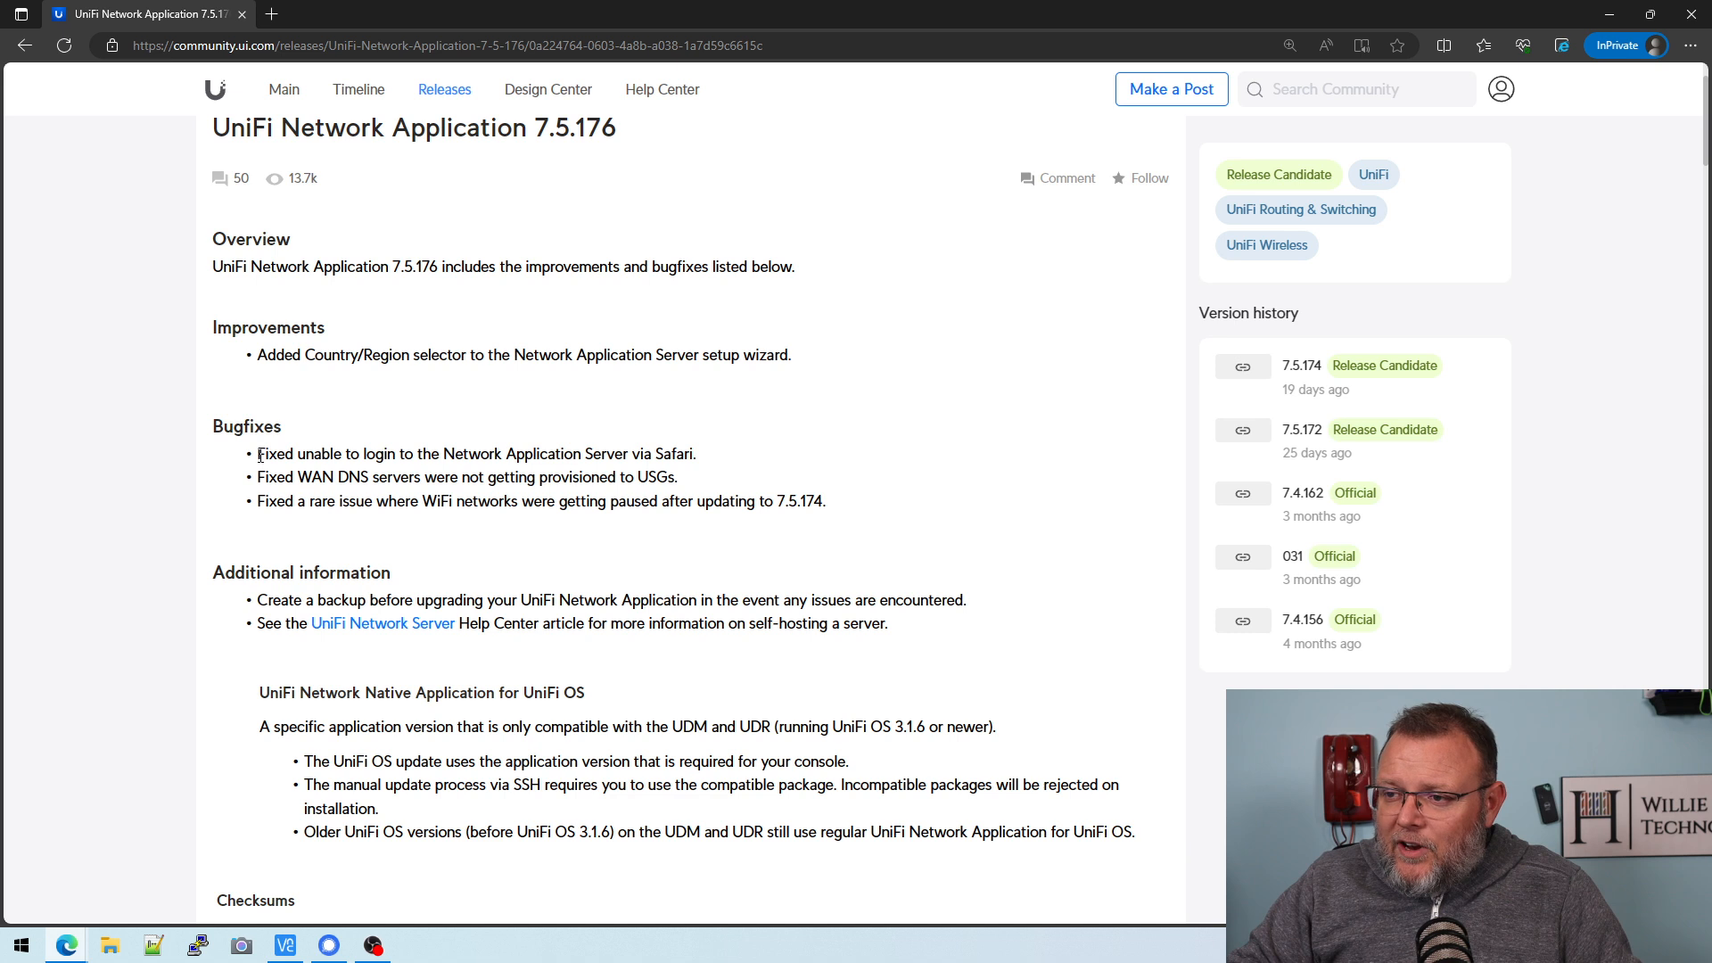
- Drag-select a line of the notes, then scroll down to the Checksums list
drag(258, 453, 556, 453)
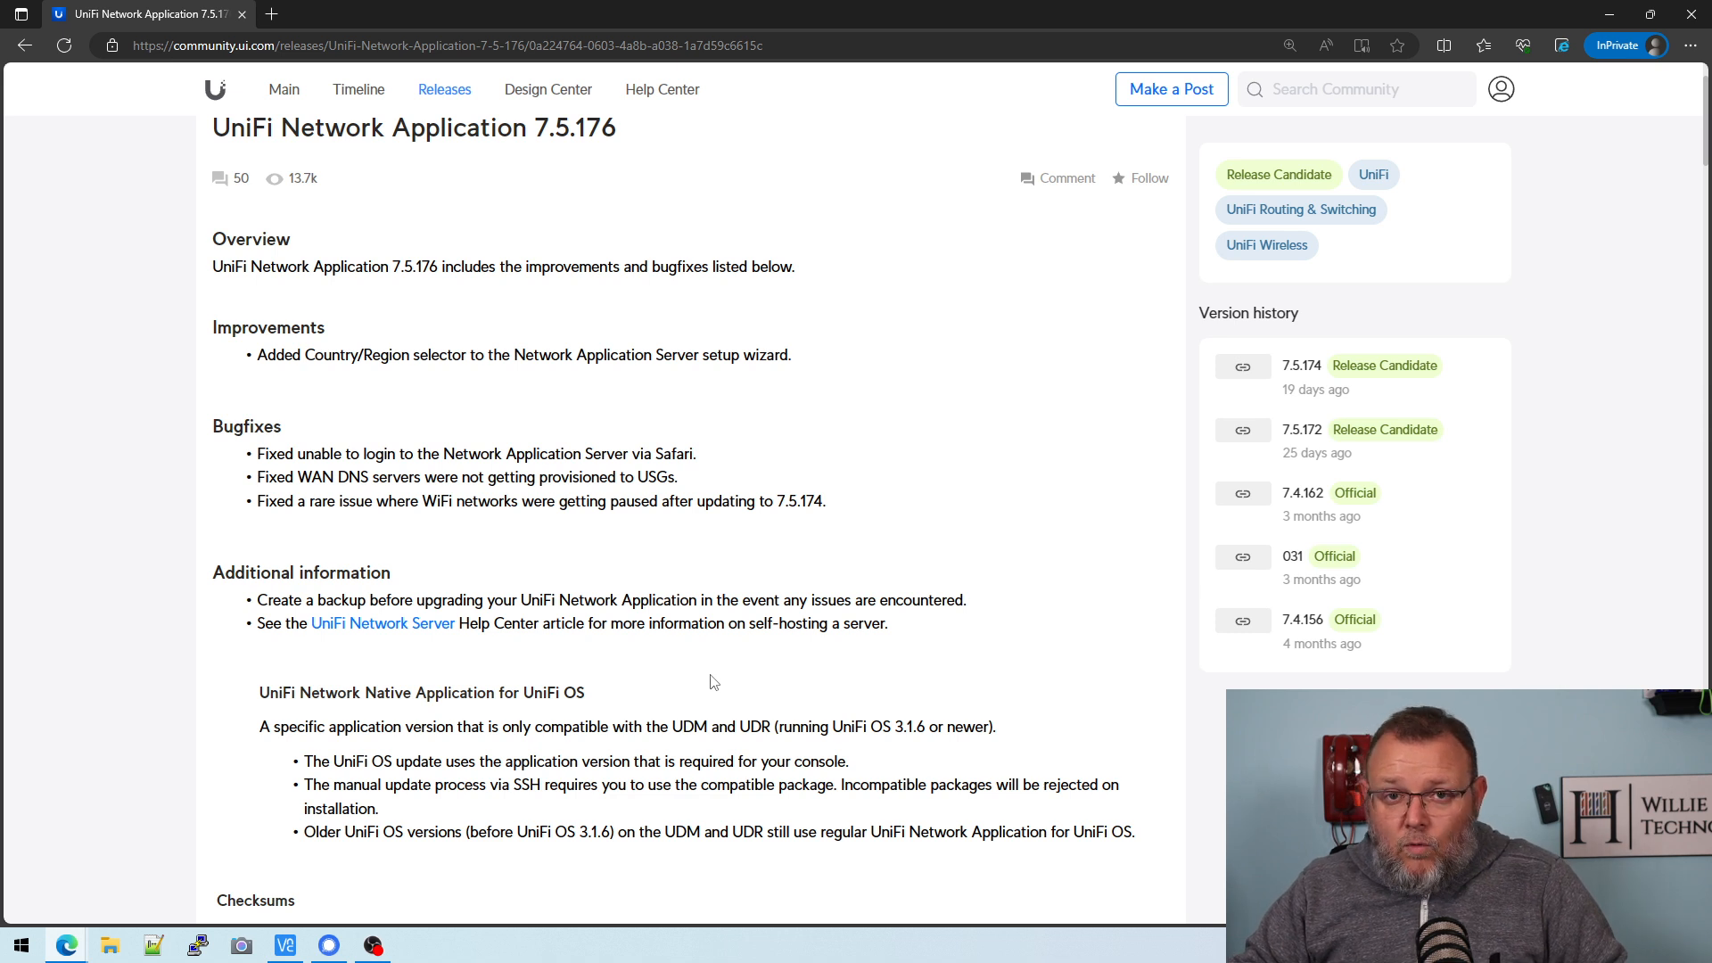
mouse_move(659, 753)
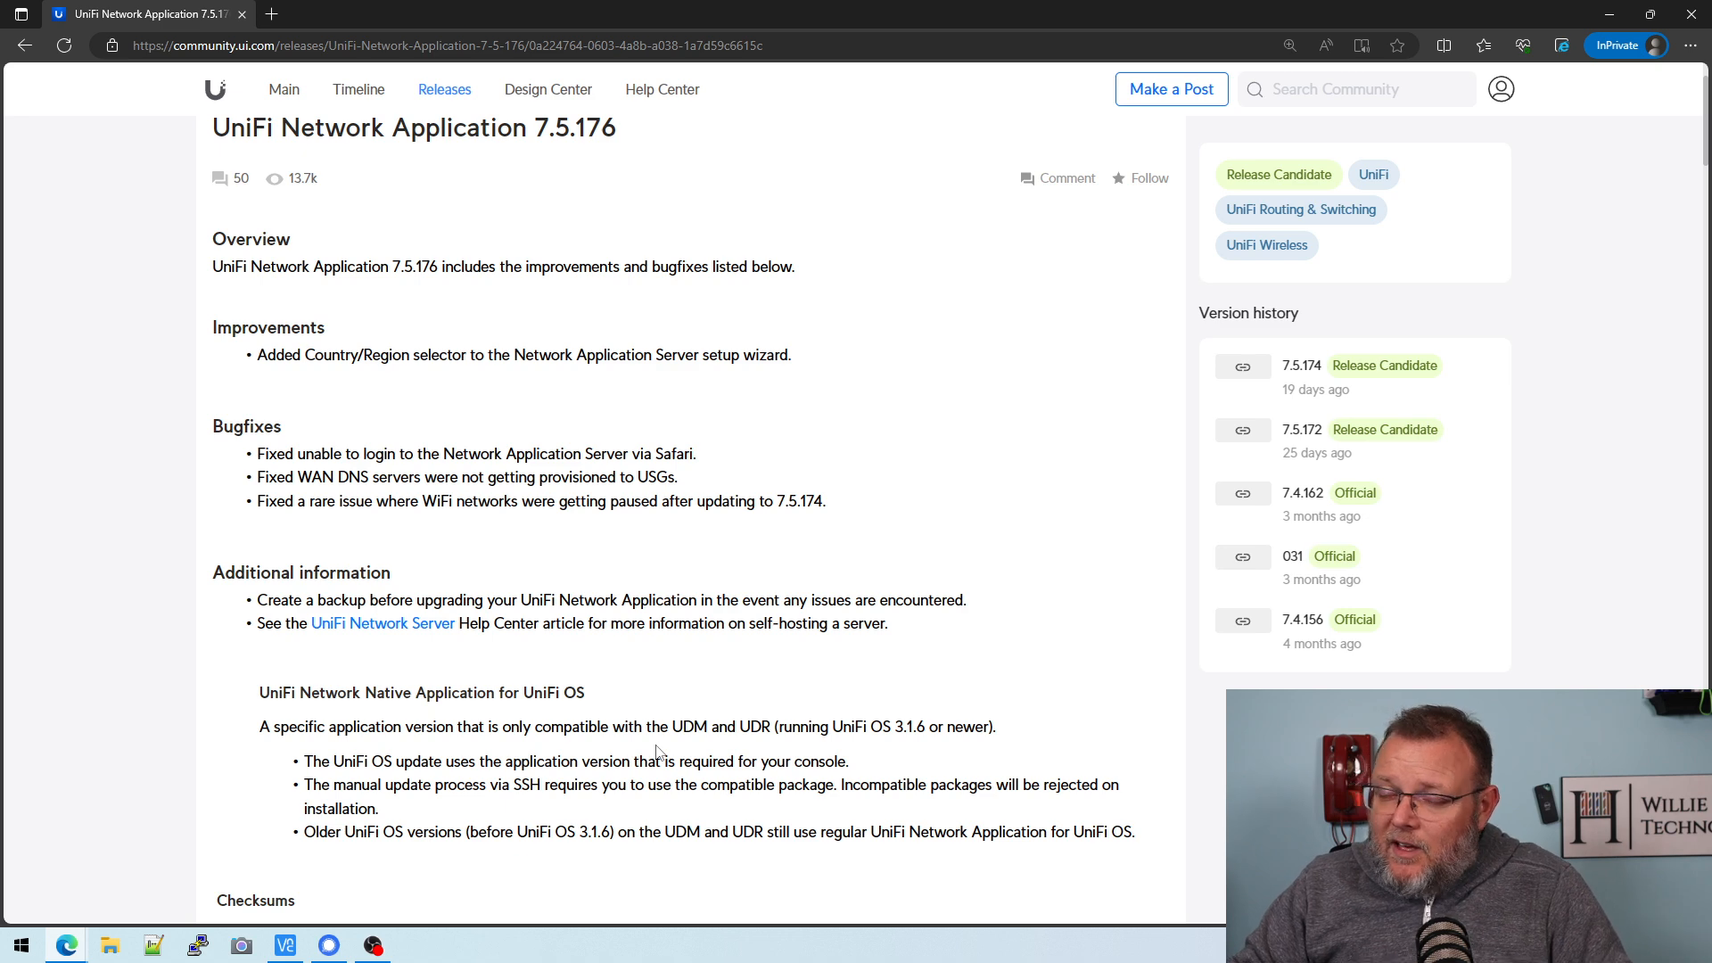
mouse_move(408, 749)
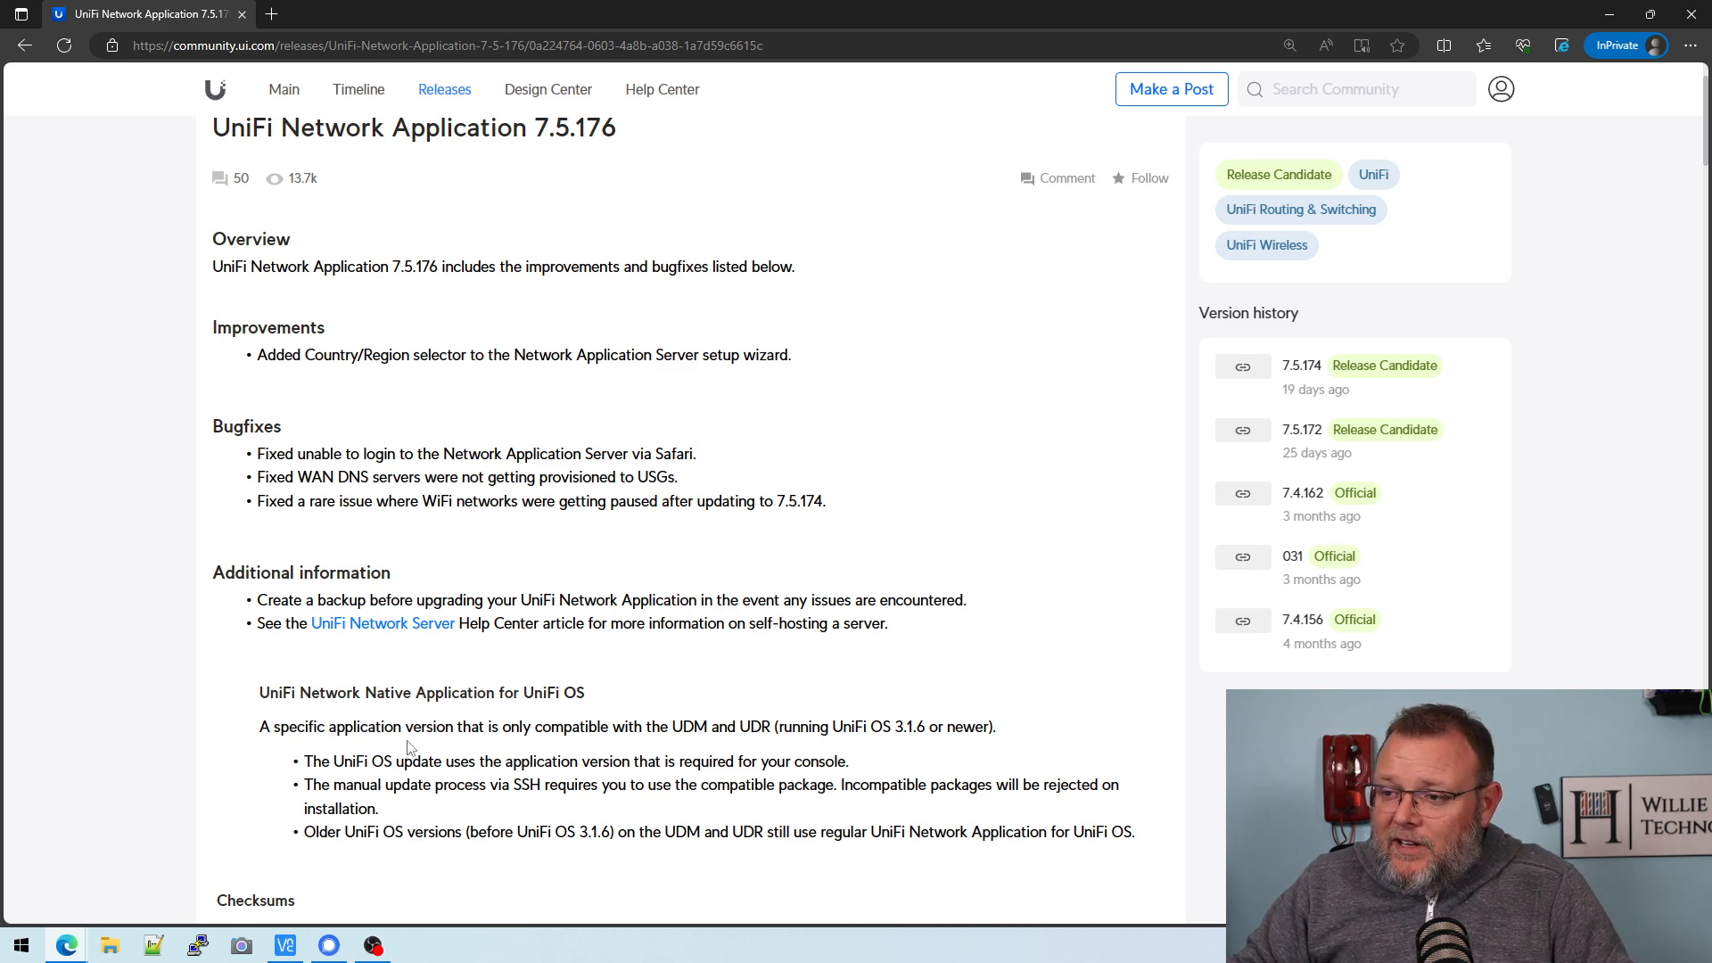
scroll(down, 3)
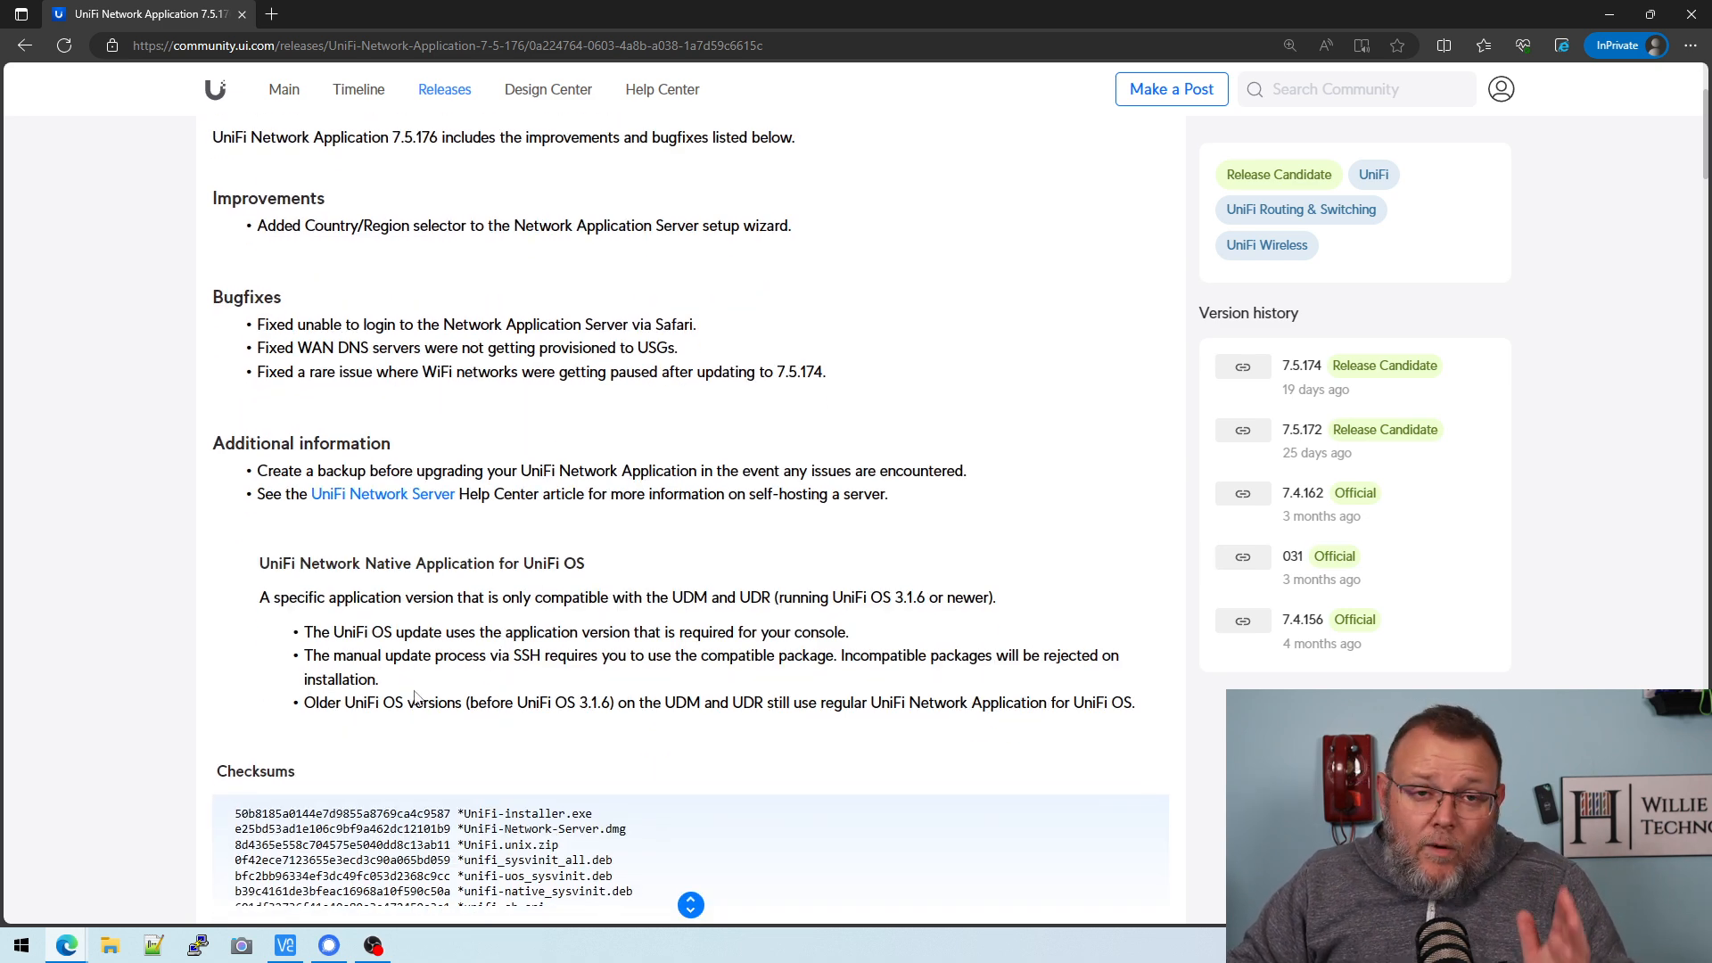